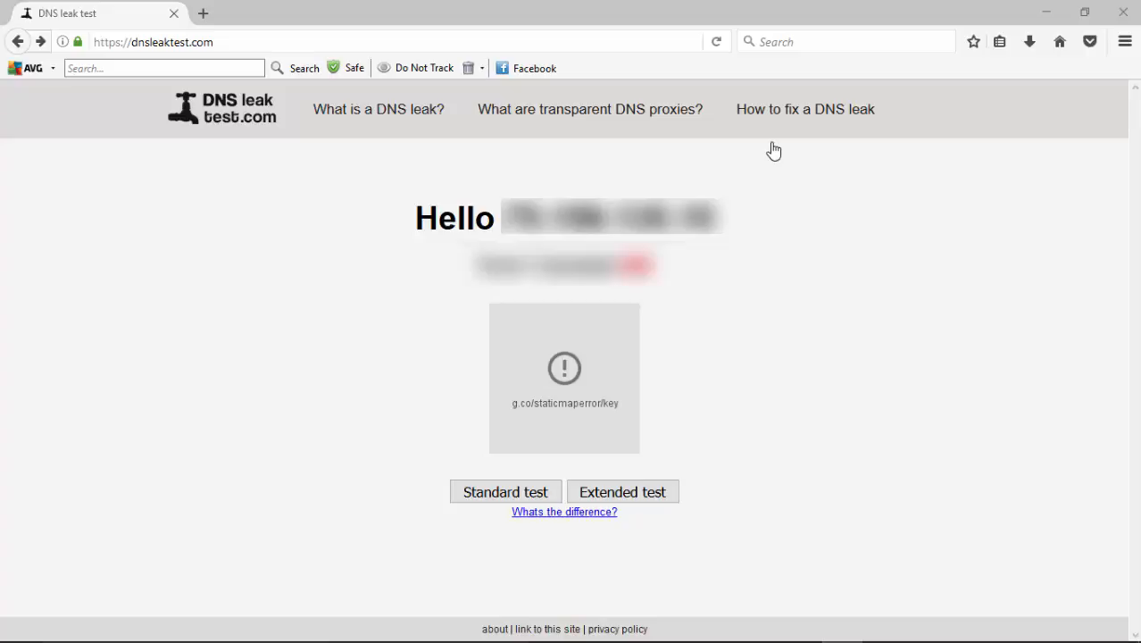
mouse_move(789, 150)
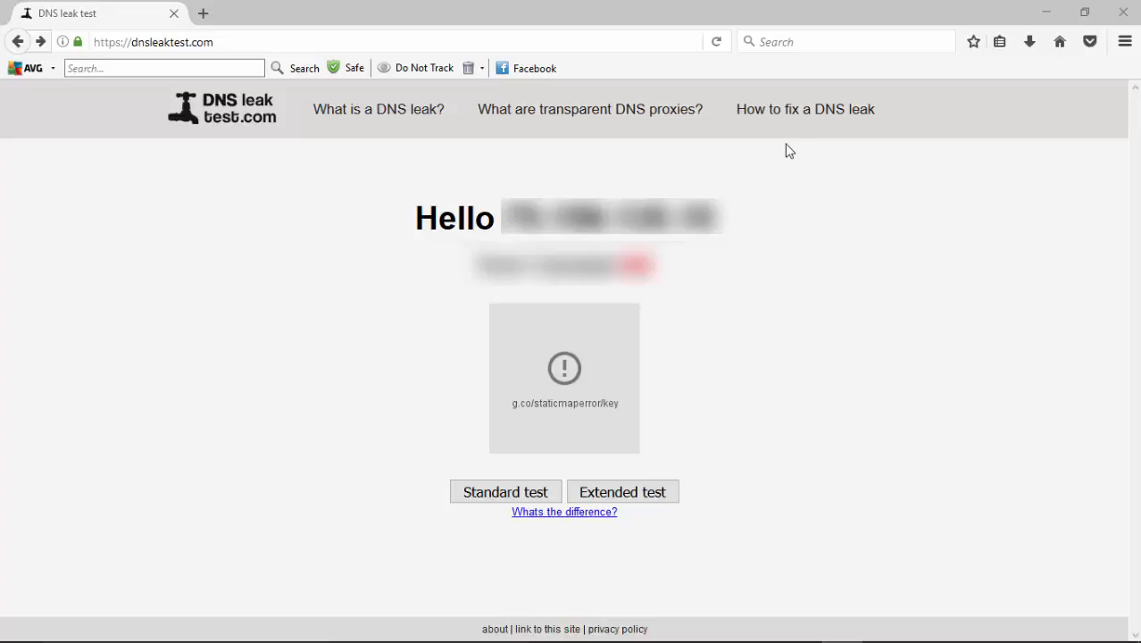
Run the standard DNS leak test, return to the greeting page, then run the extended test.
click(505, 493)
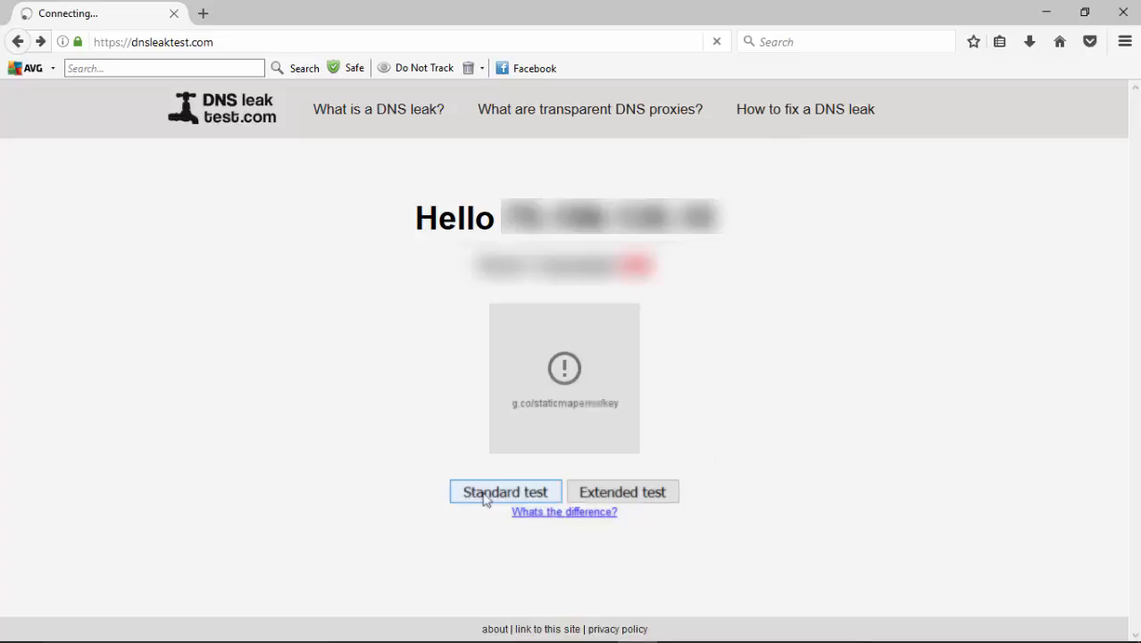
click(506, 493)
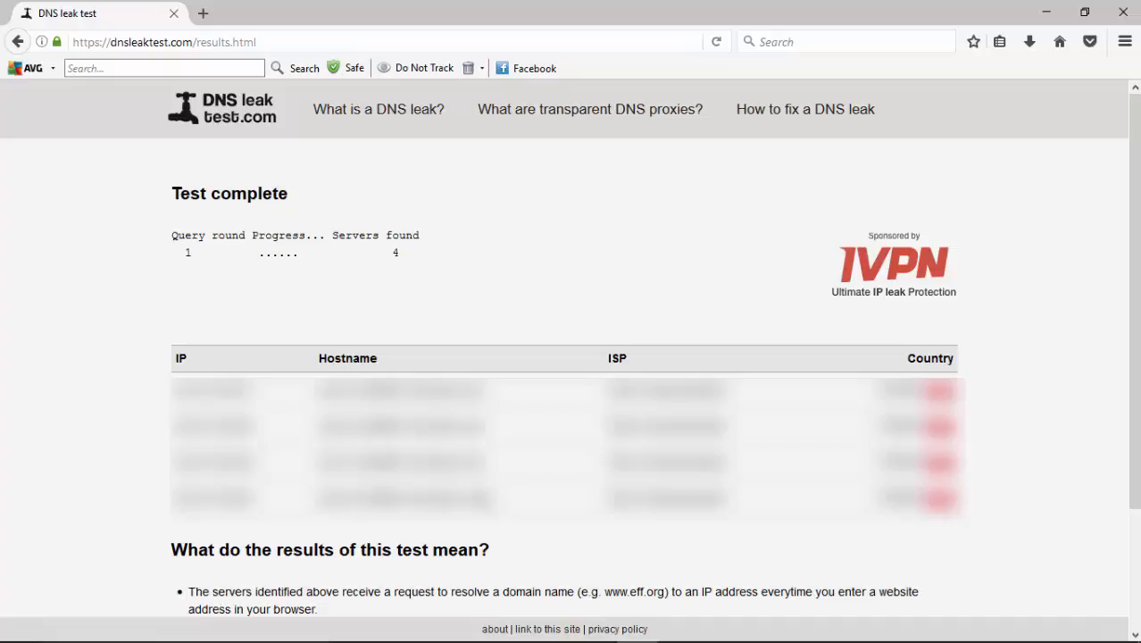
click(161, 68)
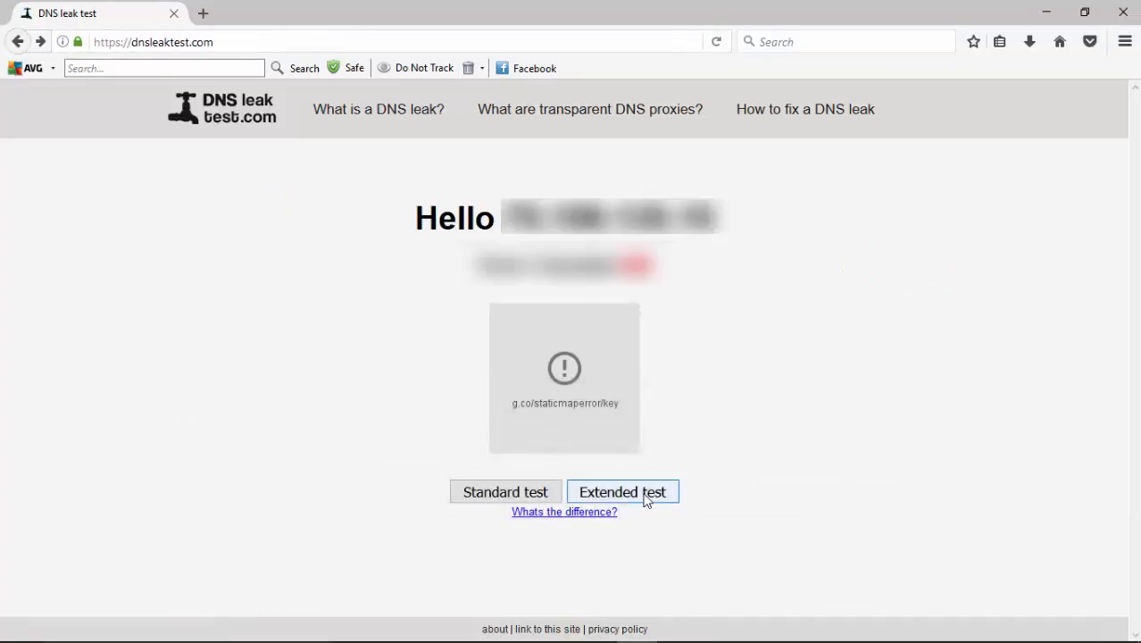
click(621, 492)
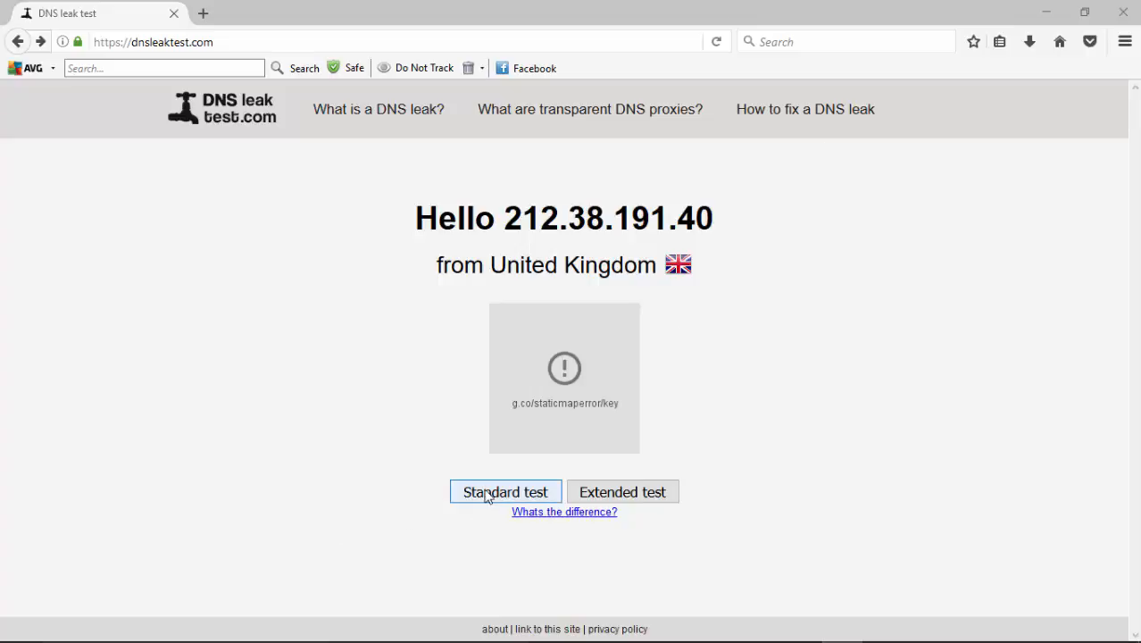
click(506, 491)
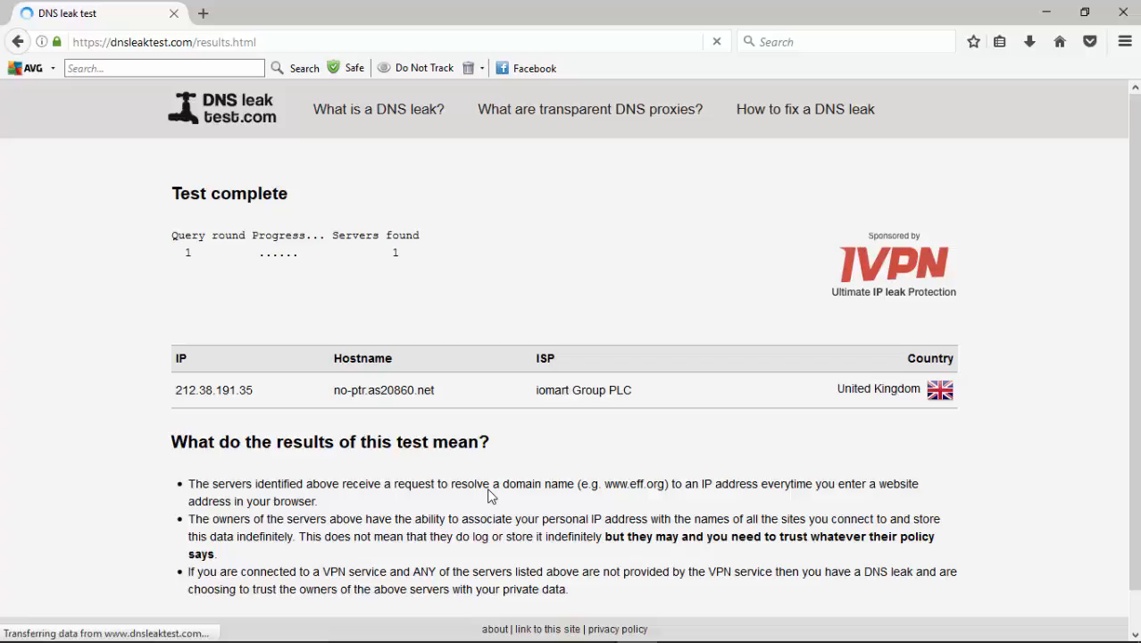
mouse_move(213, 215)
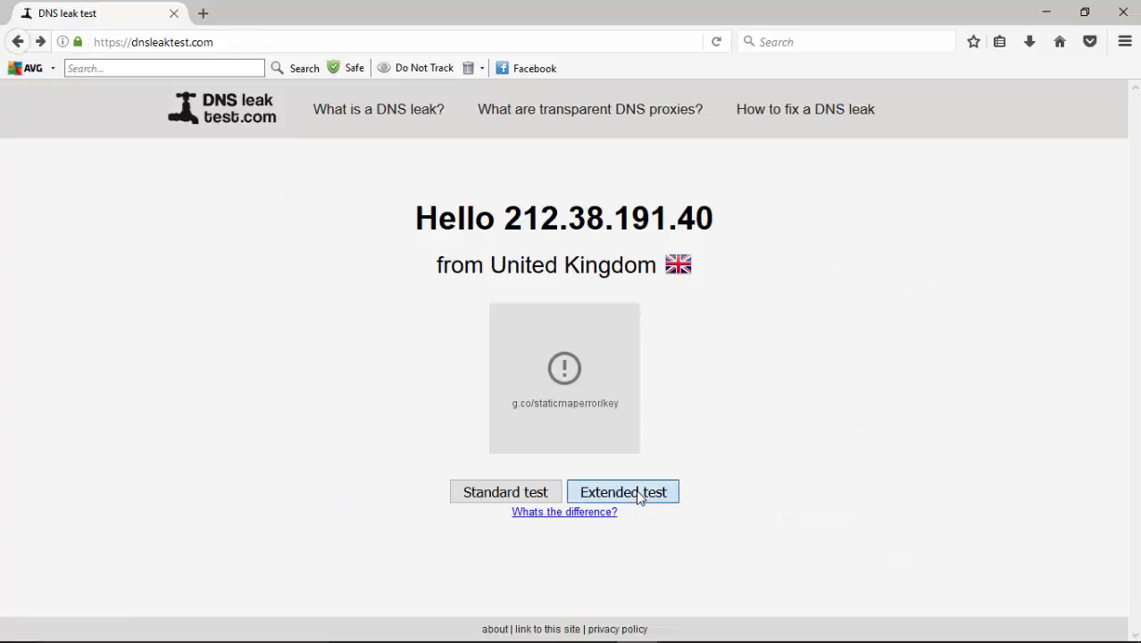
Run the extended DNS leak test again with the VPN enabled.
click(624, 493)
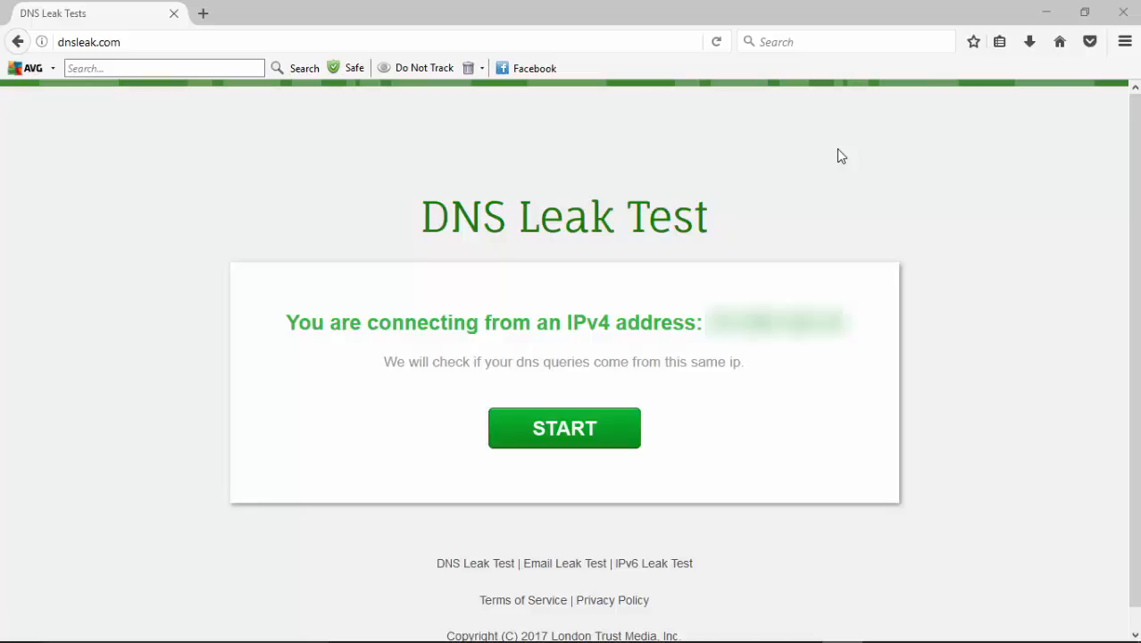
Start the dnsleak.com test, review the leak results, then return to the start page.
click(565, 429)
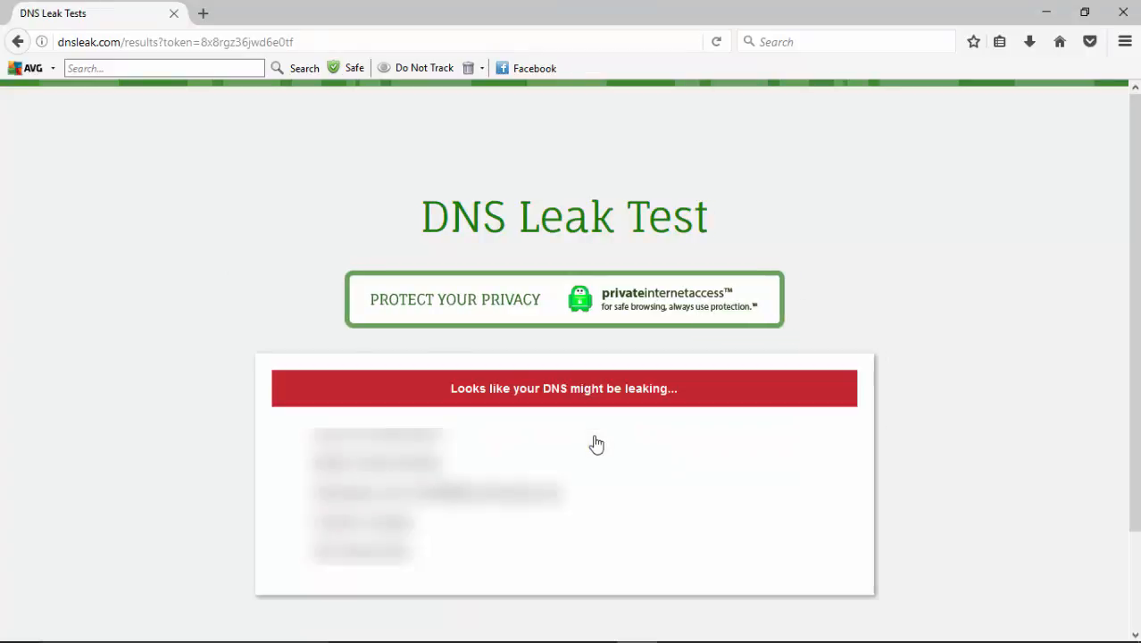
scroll(down, 3)
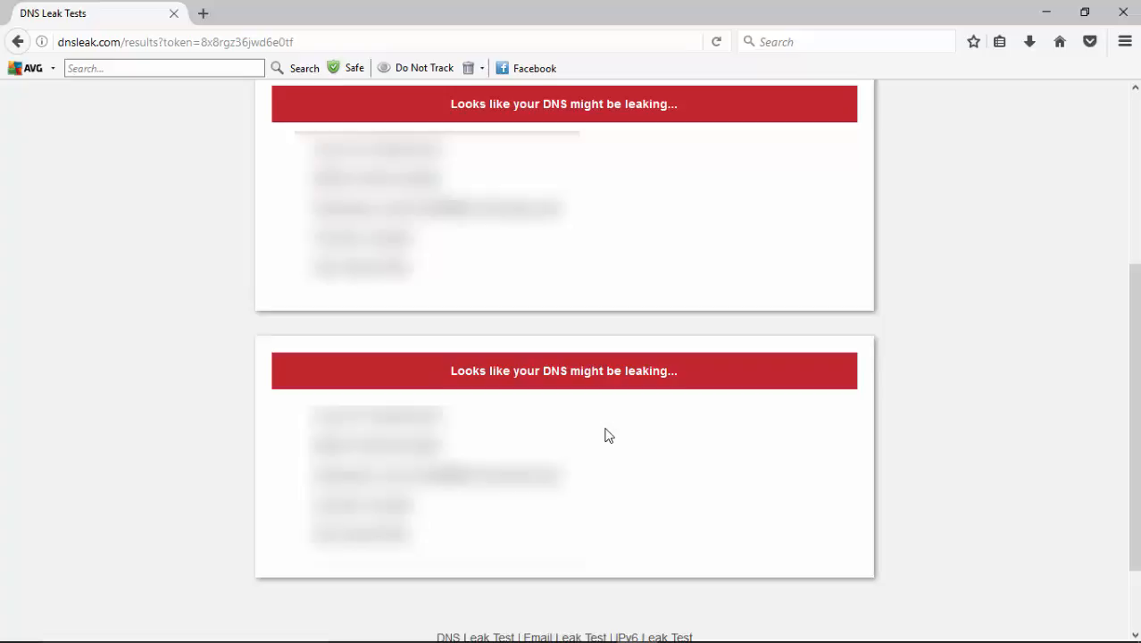
click(18, 42)
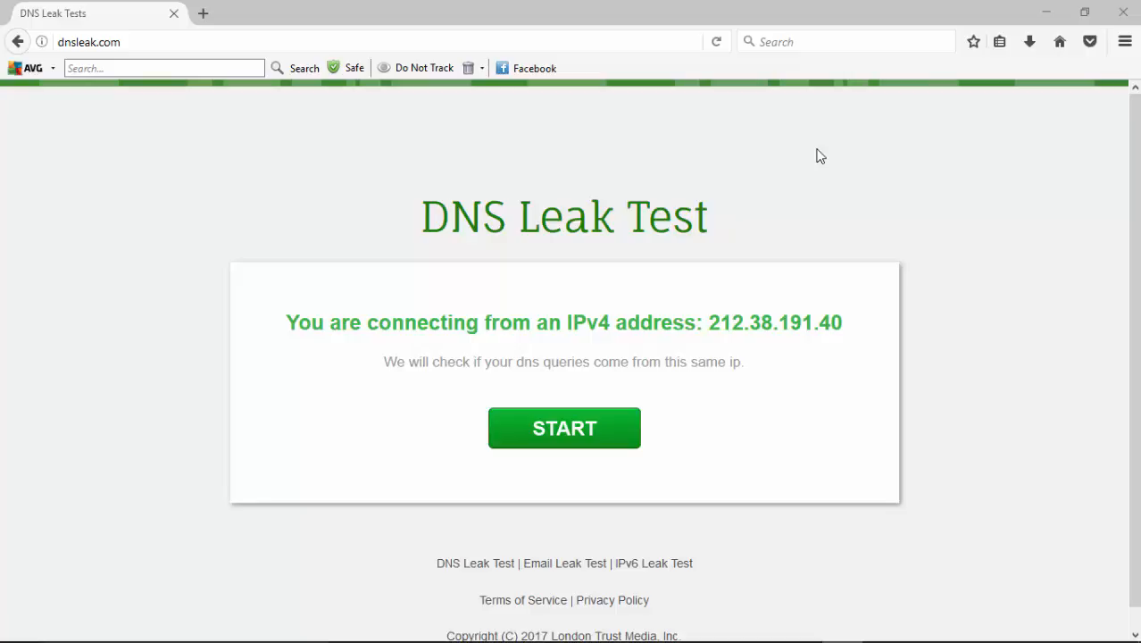
Rerun the dnsleak.com test with the VPN on, showing DNS IP 212.38.191.35 in the United Kingdom.
click(564, 428)
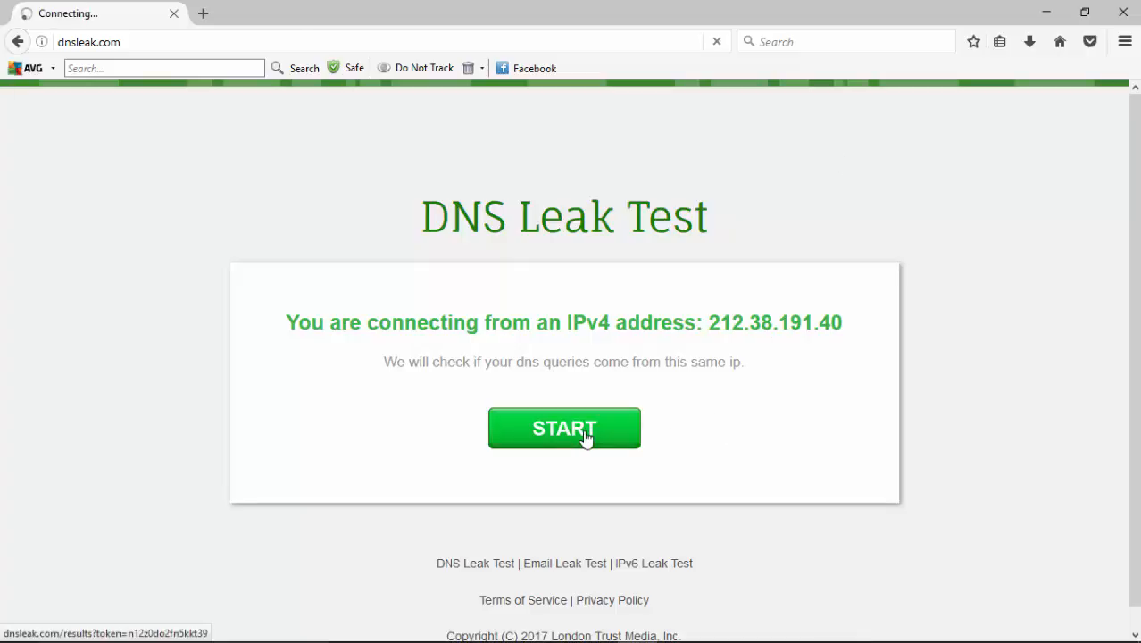
click(564, 428)
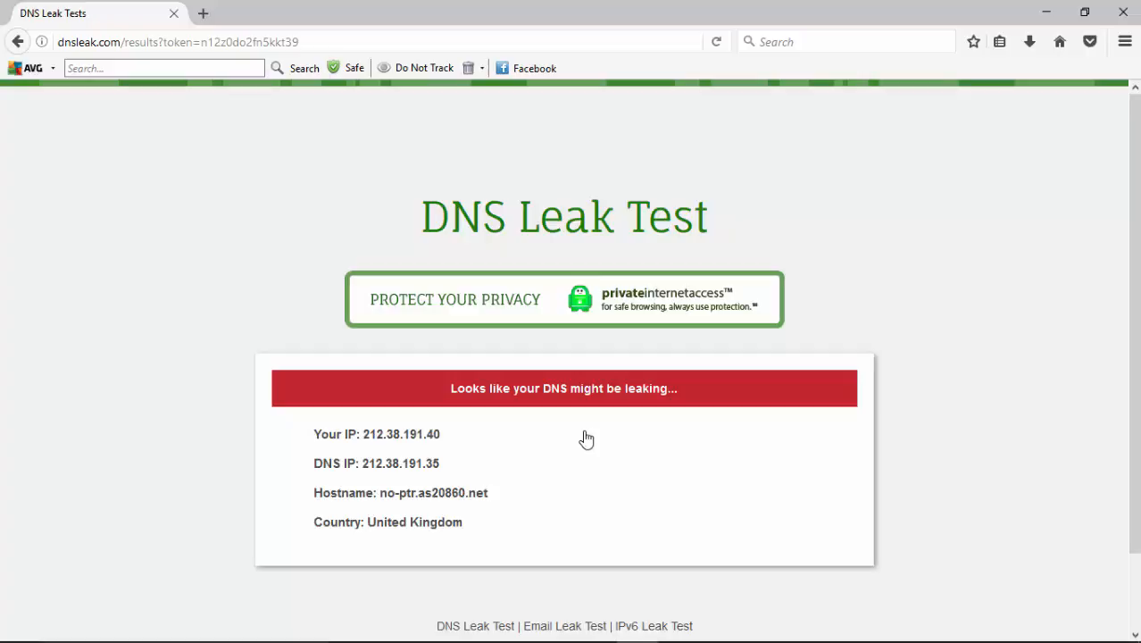
scroll(down, 3)
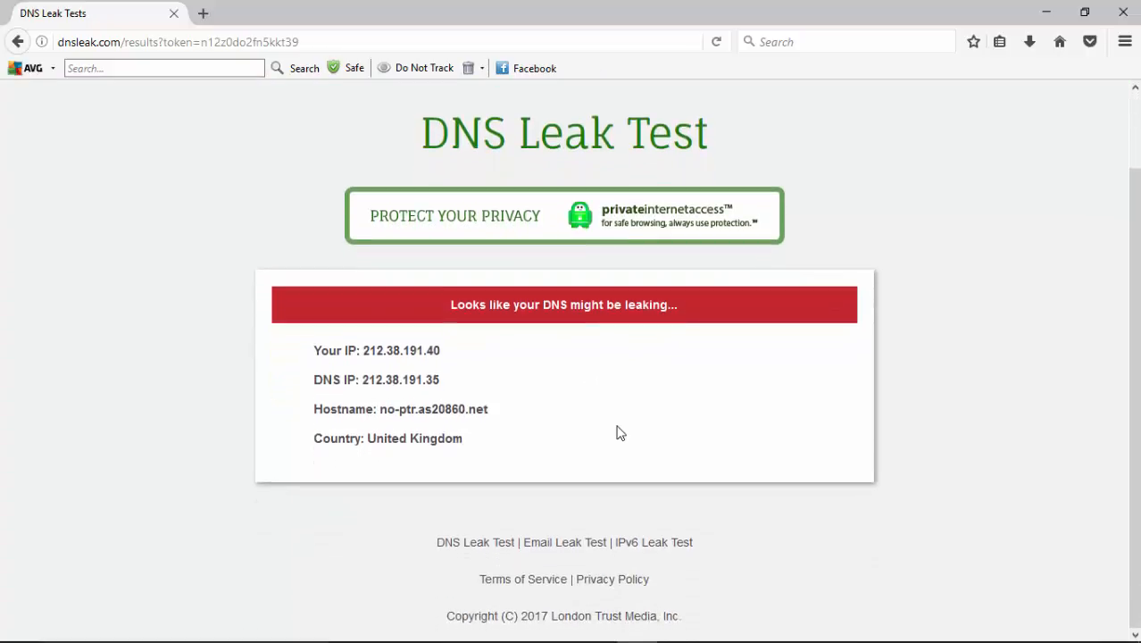